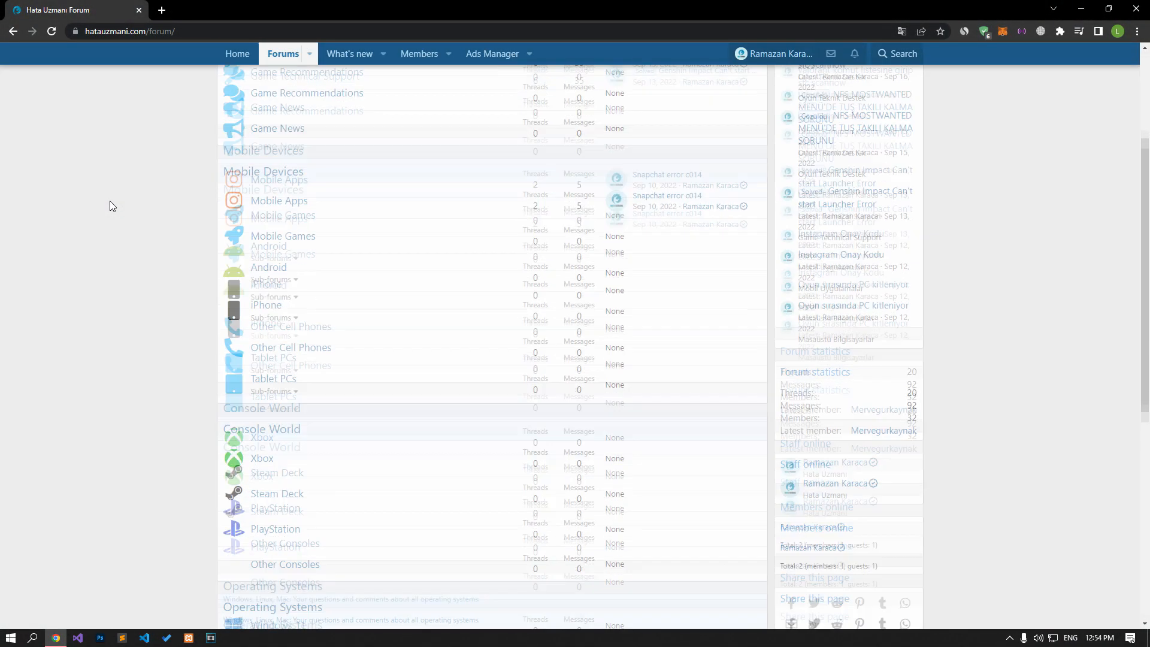
# Browse the fix guide and follow its 'Plugin for Google Chrome' VPN link
pyautogui.scroll(-3)
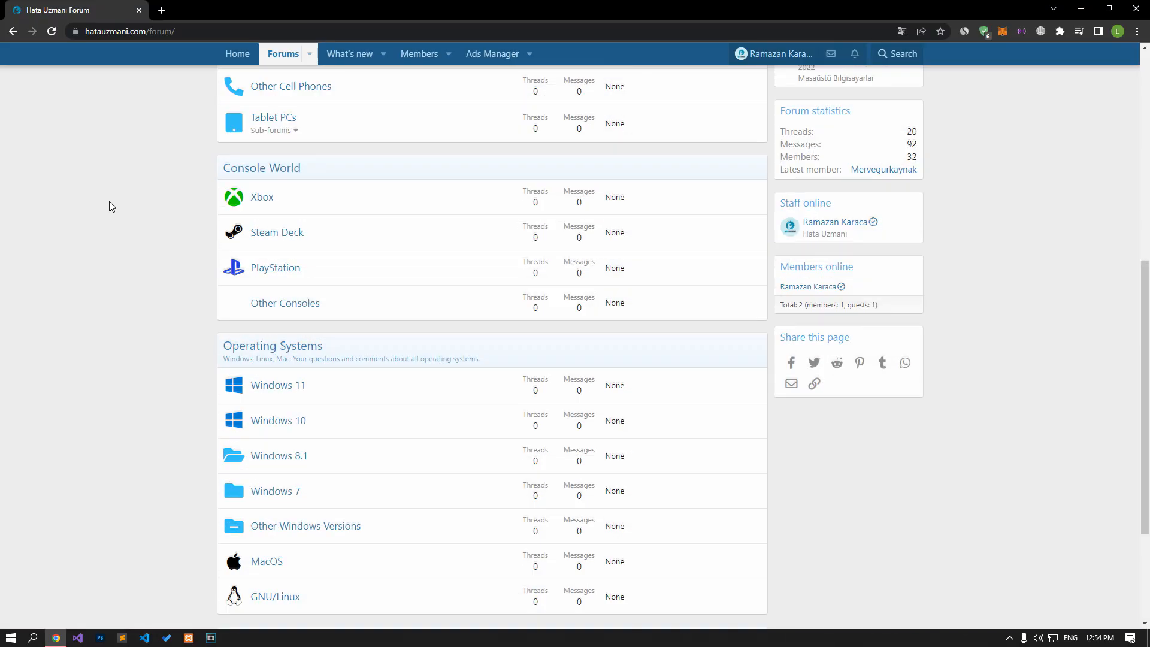
pyautogui.scroll(3)
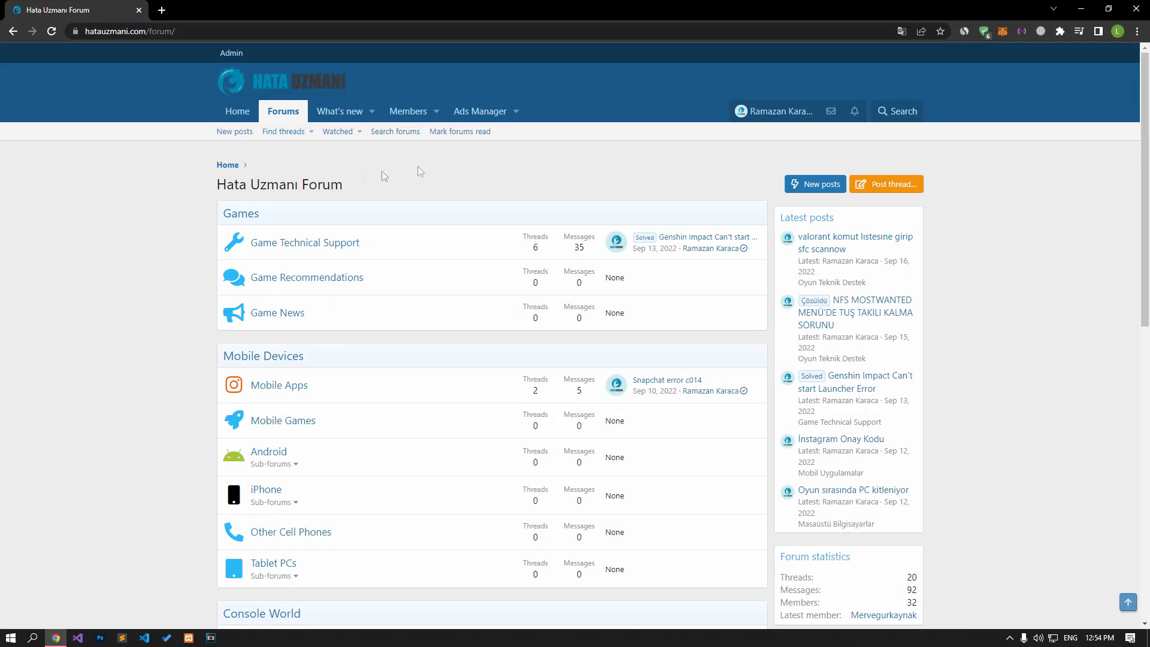
pyautogui.click(885, 185)
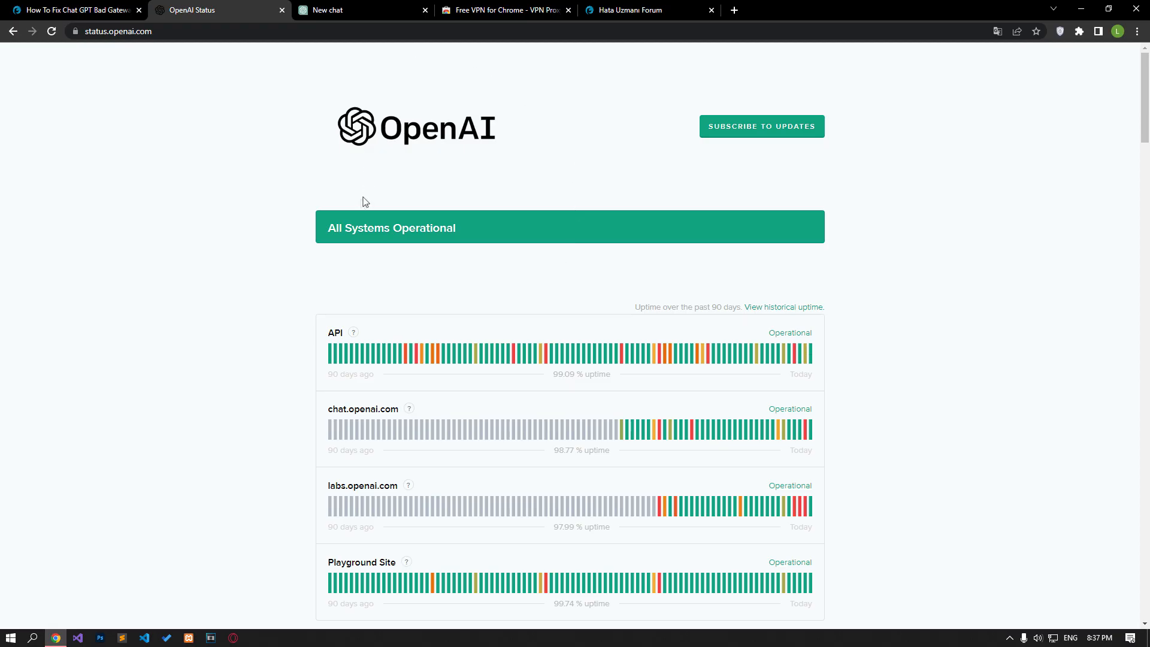
pyautogui.scroll(-3)
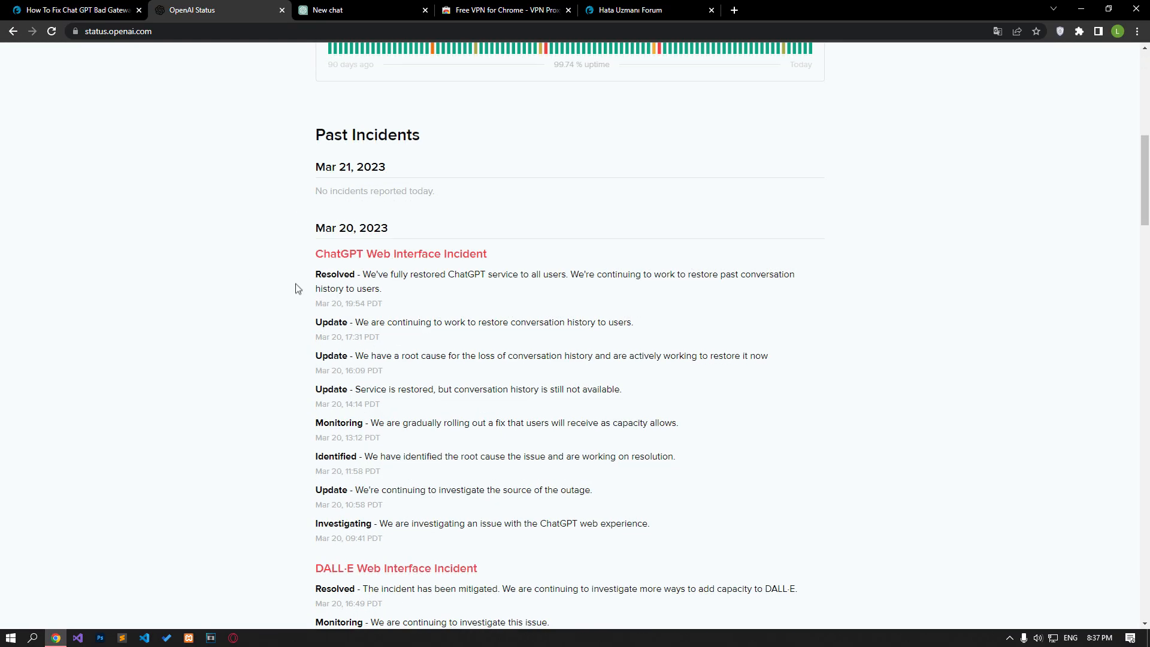
pyautogui.moveTo(308, 273)
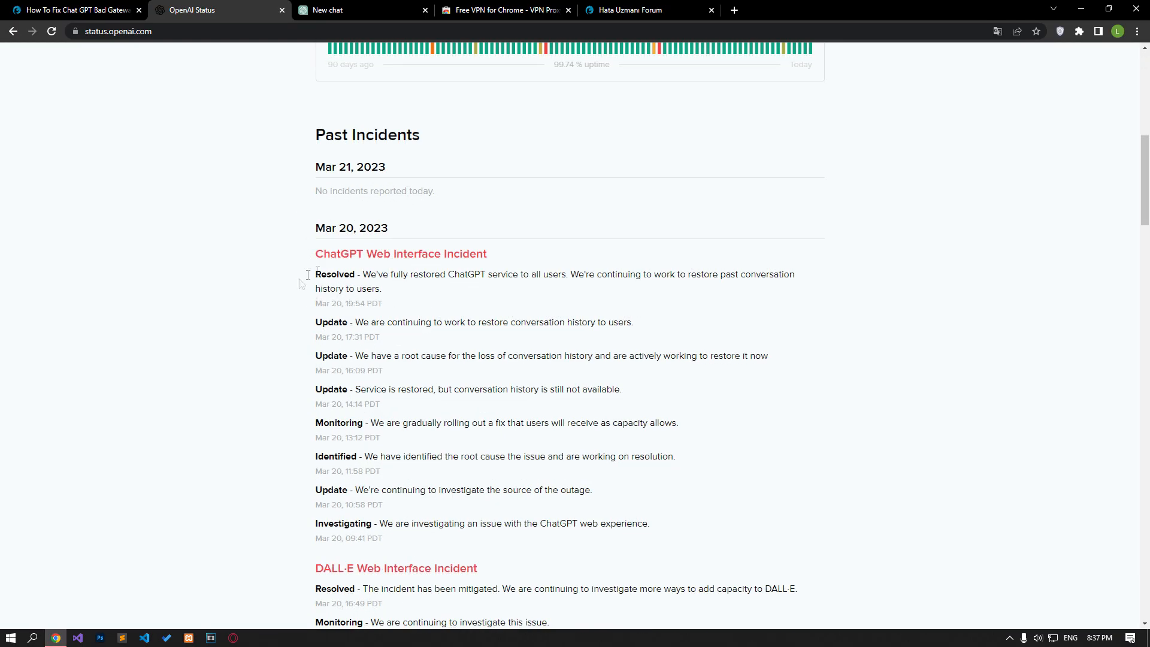
pyautogui.scroll(3)
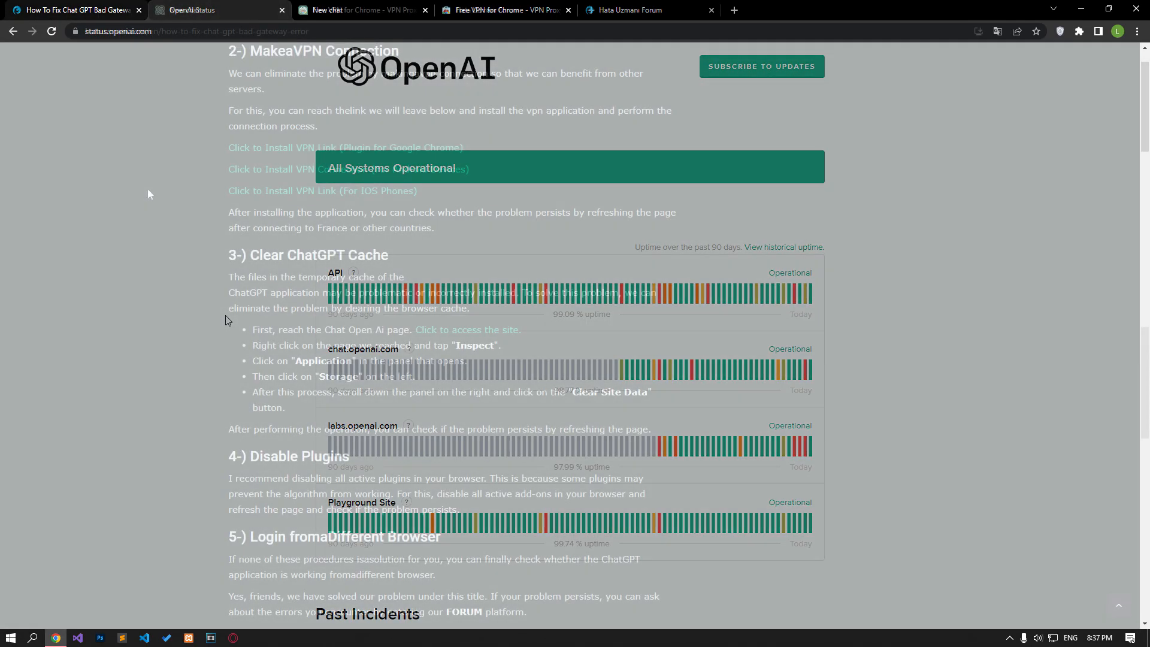
pyautogui.click(281, 10)
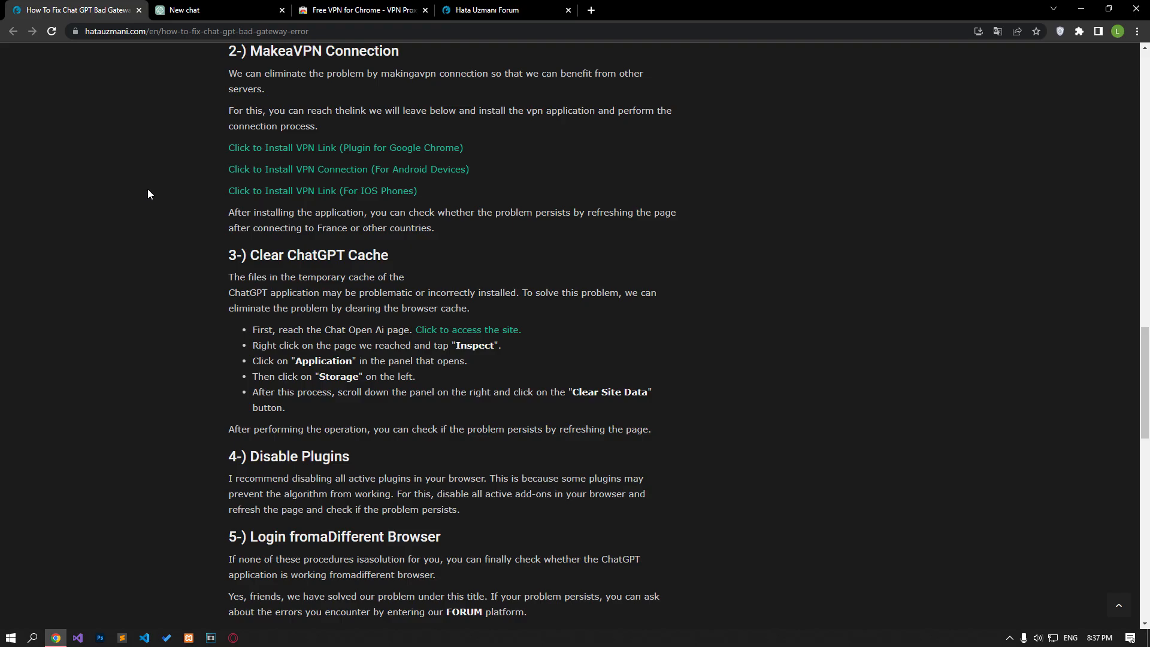
pyautogui.moveTo(307, 167)
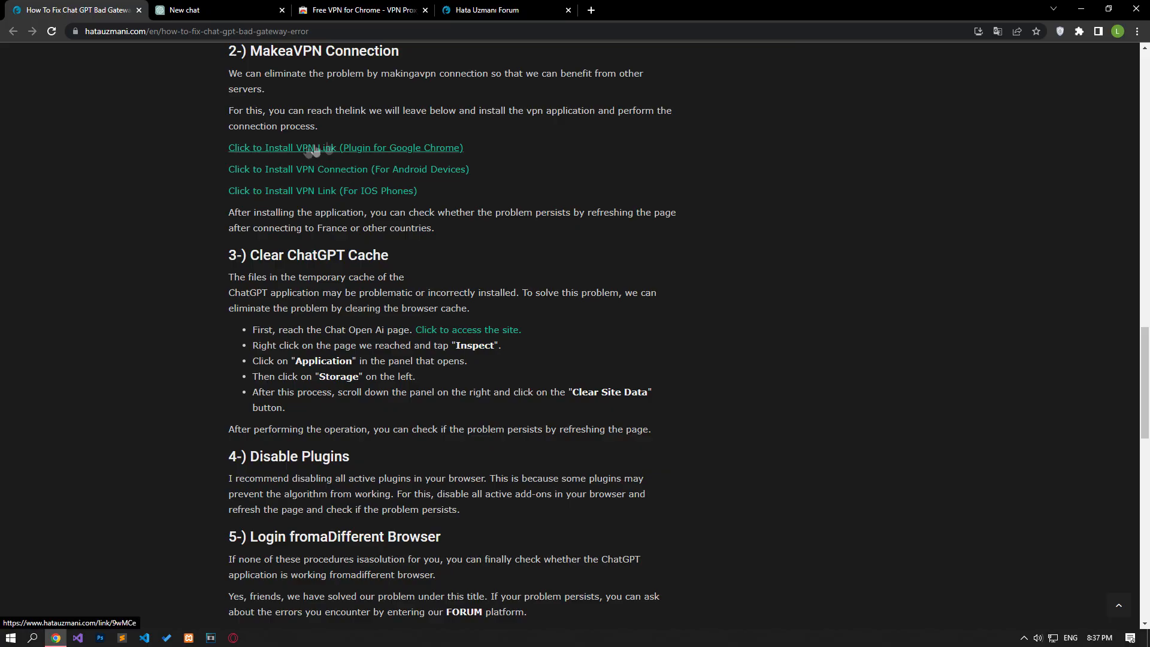
# View the already-installed free VeePN extension in the Web Store, then return to the ChatGPT chat
pyautogui.click(345, 147)
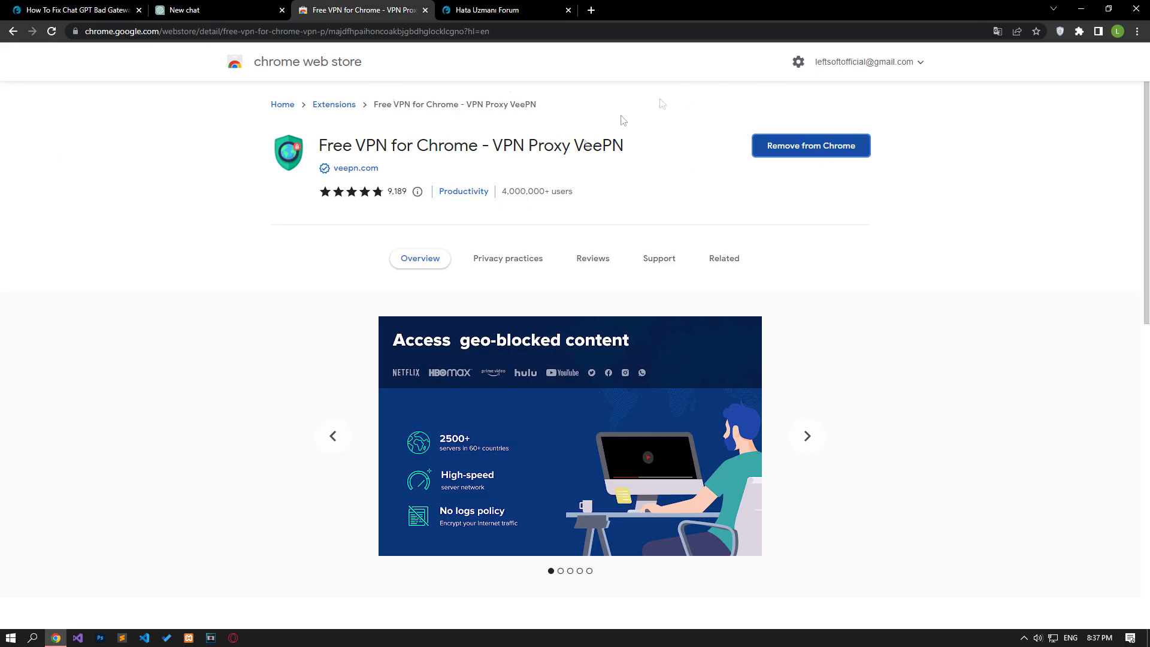
pyautogui.moveTo(479, 96)
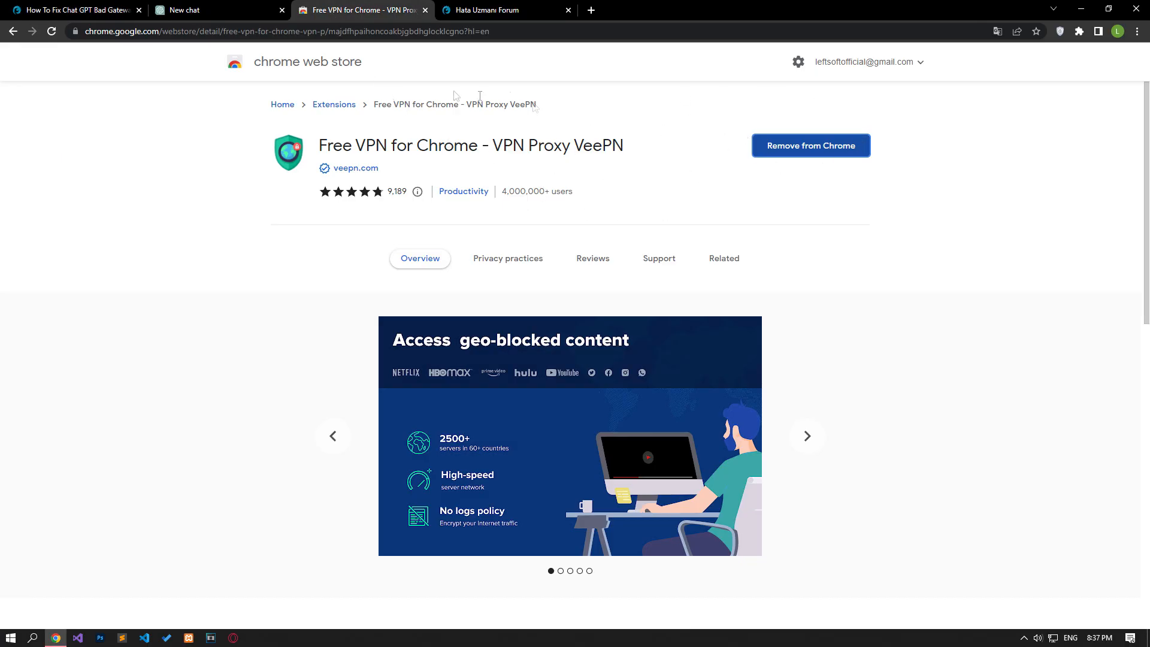
pyautogui.click(213, 9)
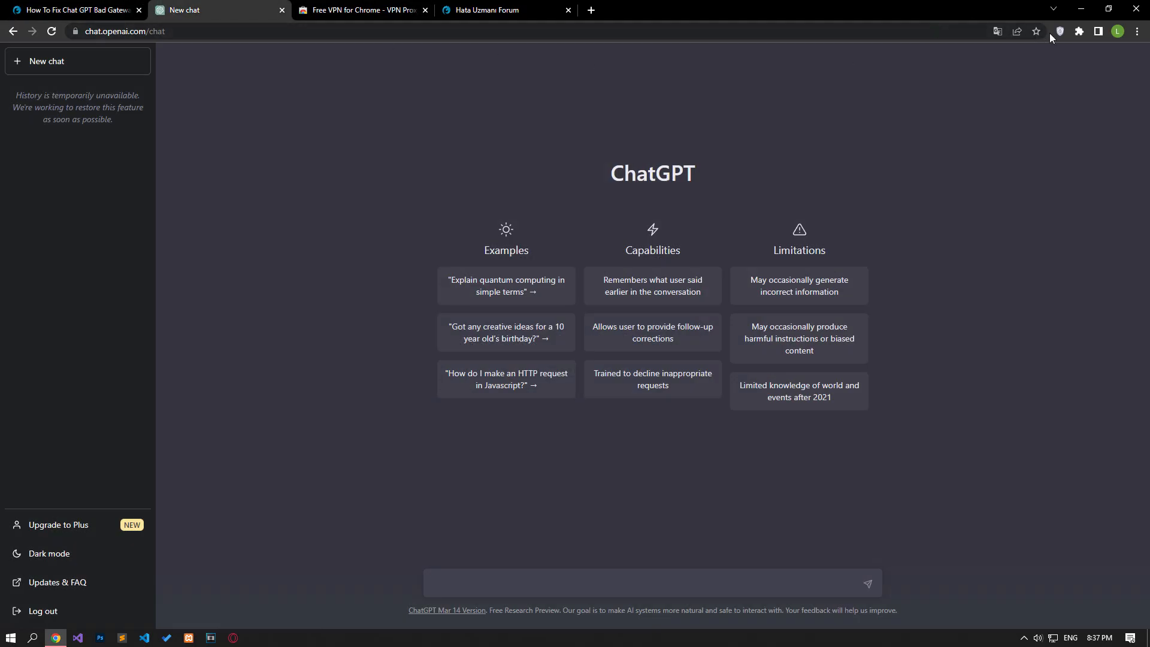
# Connect VeePN through France and reload chat.openai.com, which asks for human verification
pyautogui.click(1059, 31)
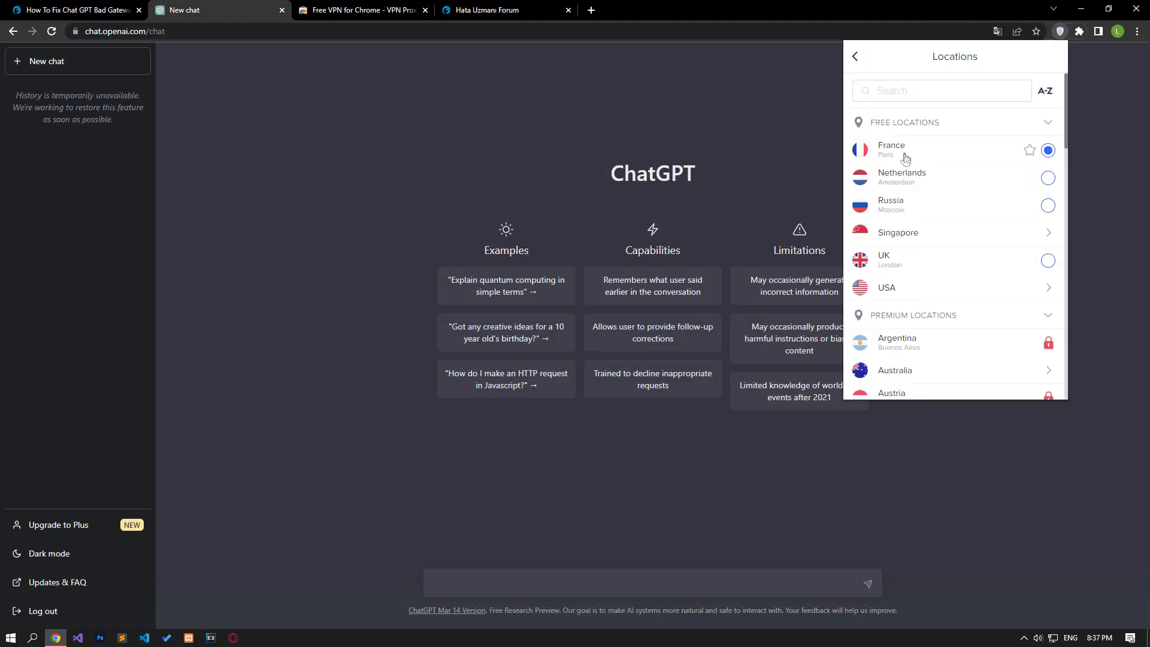
pyautogui.click(1047, 150)
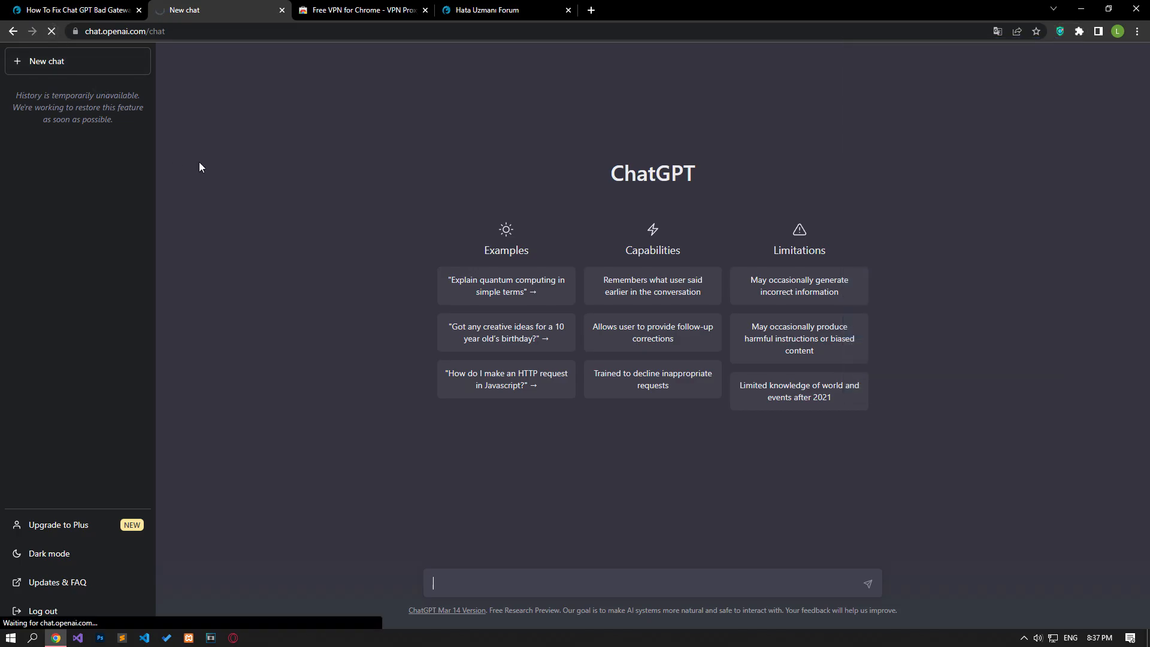
pyautogui.click(51, 31)
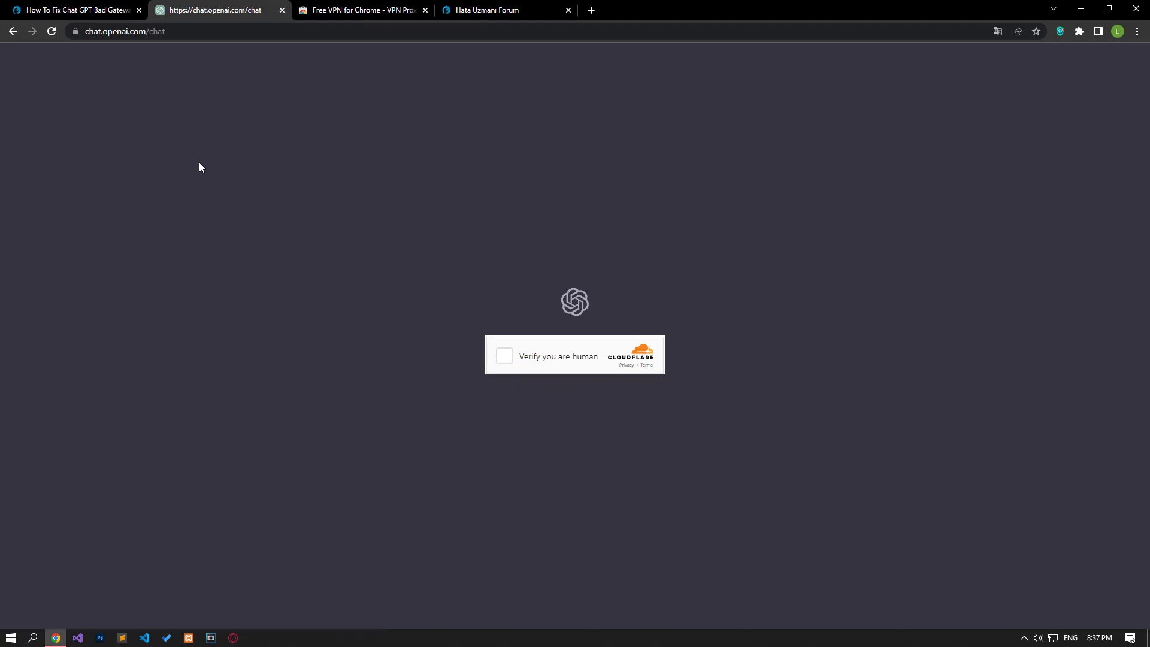
pyautogui.click(504, 355)
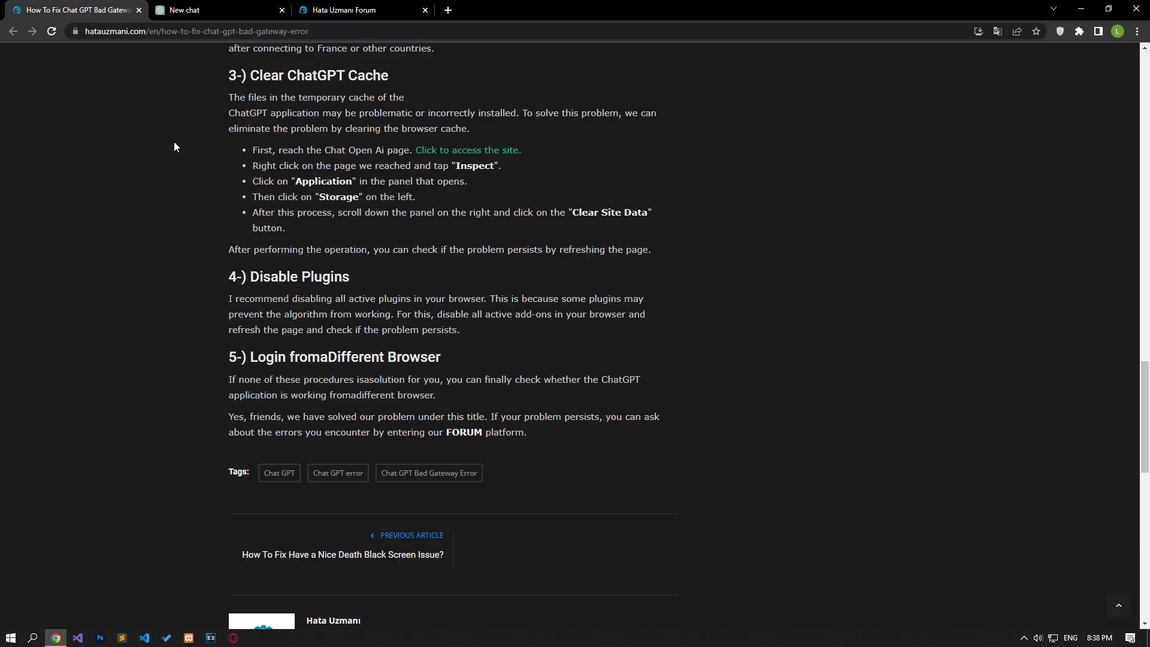
pyautogui.moveTo(439, 162)
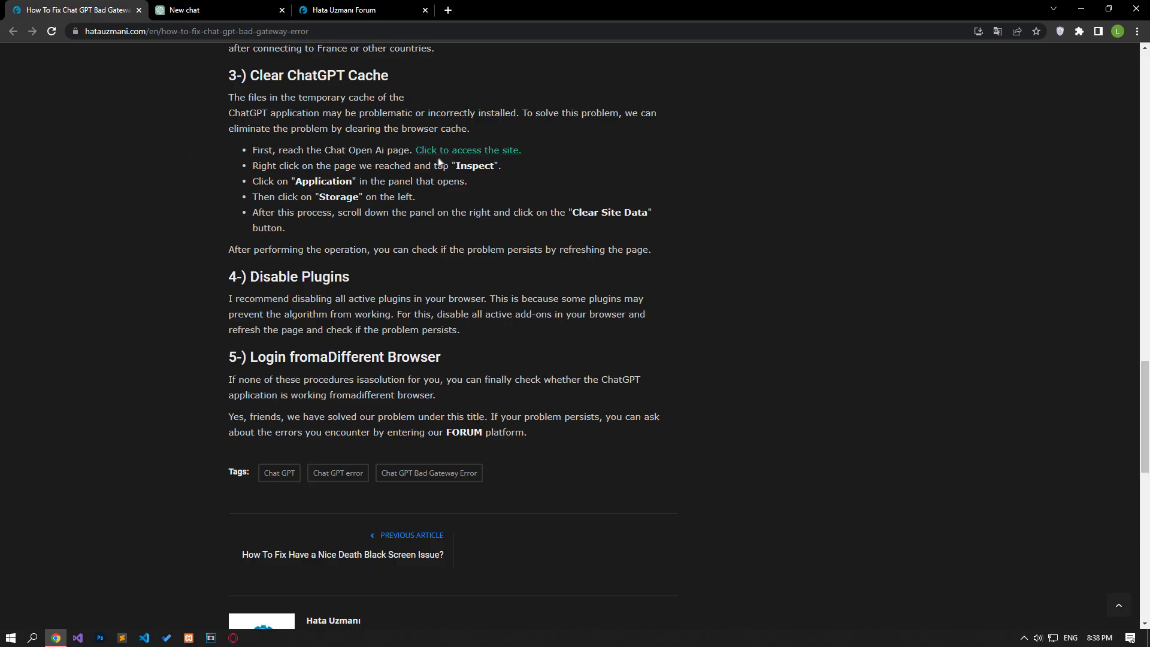
# Clear all stored site data for chat.openai.com via developer tools and reload ChatGPT
pyautogui.click(218, 9)
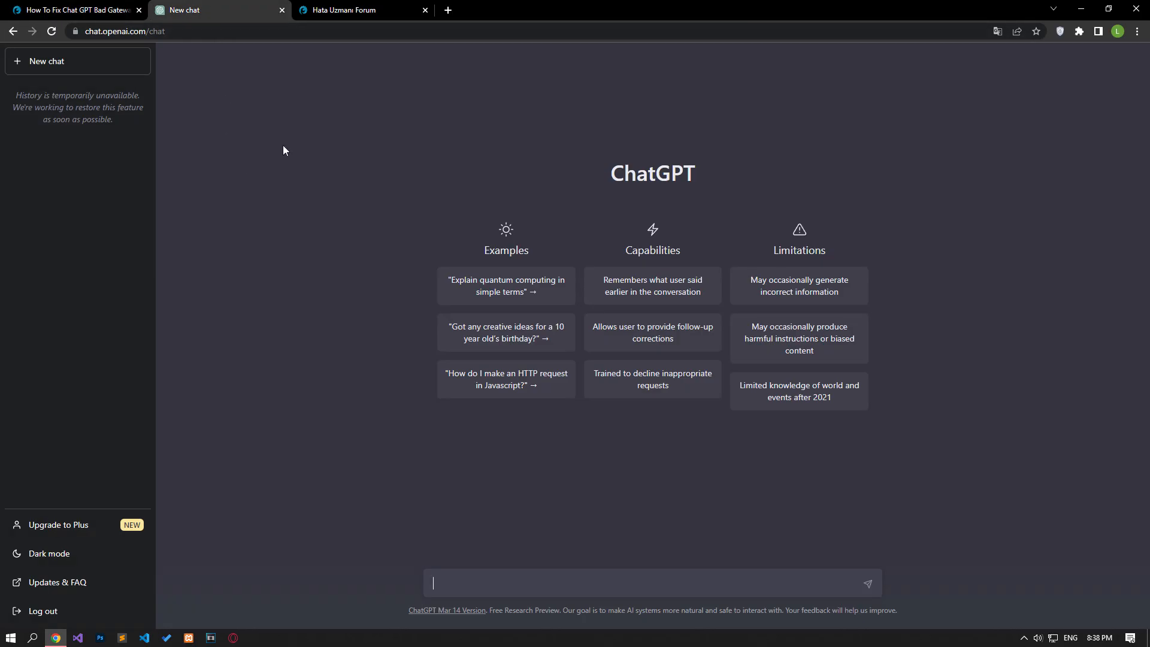
pyautogui.moveTo(319, 387)
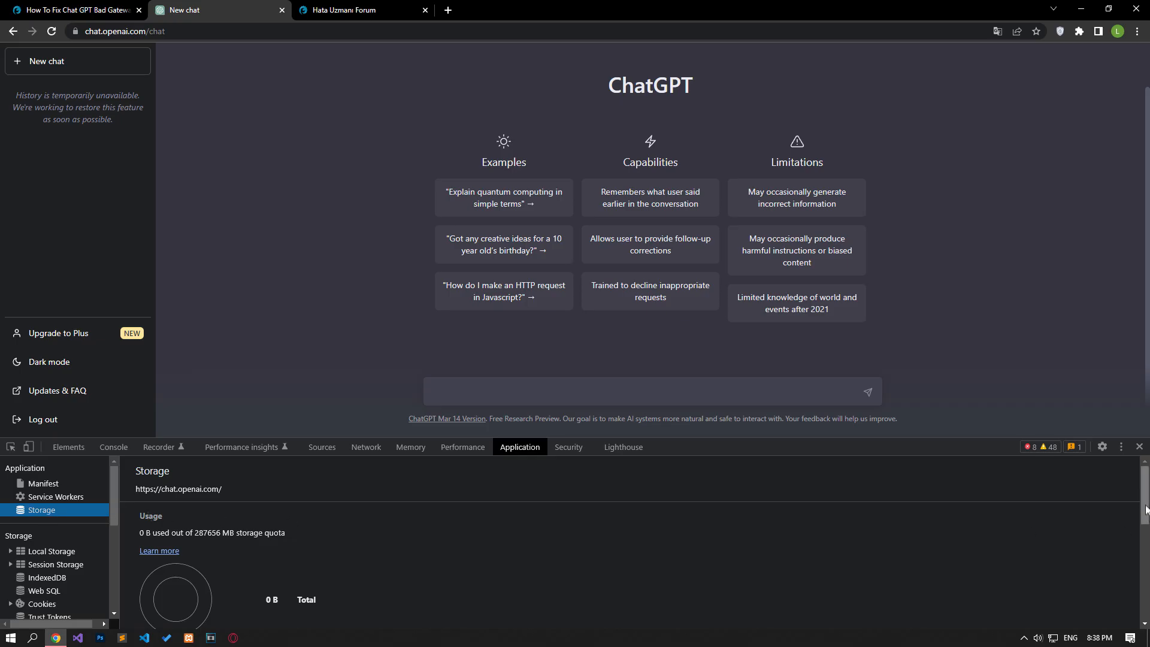
pyautogui.scroll(-3)
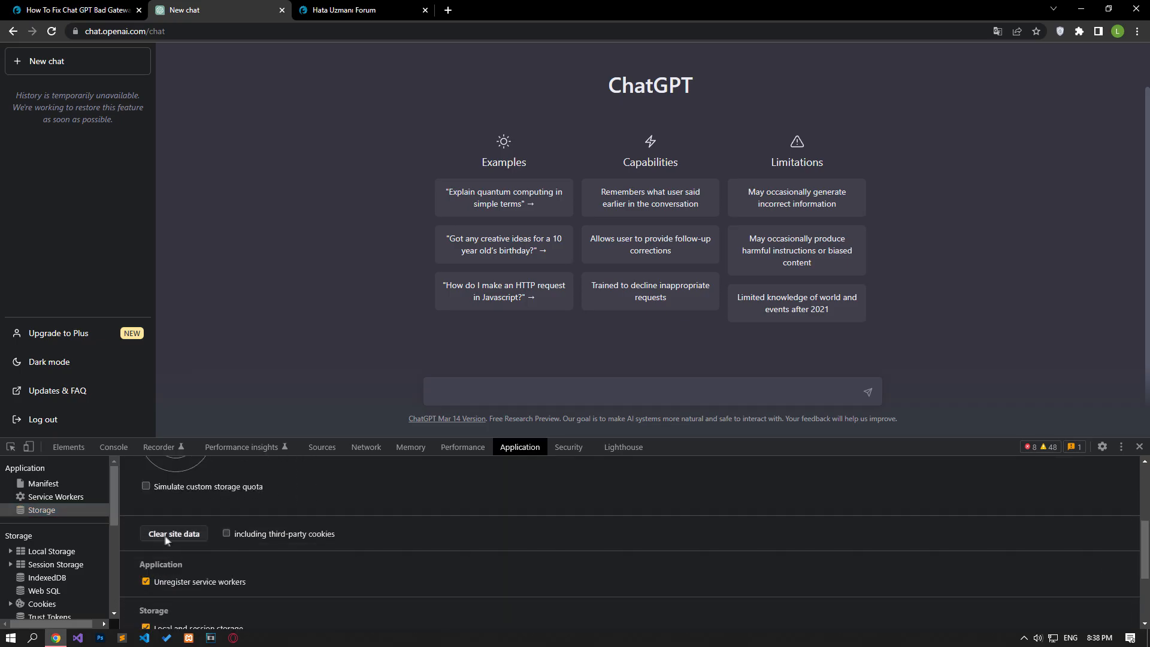
pyautogui.click(174, 533)
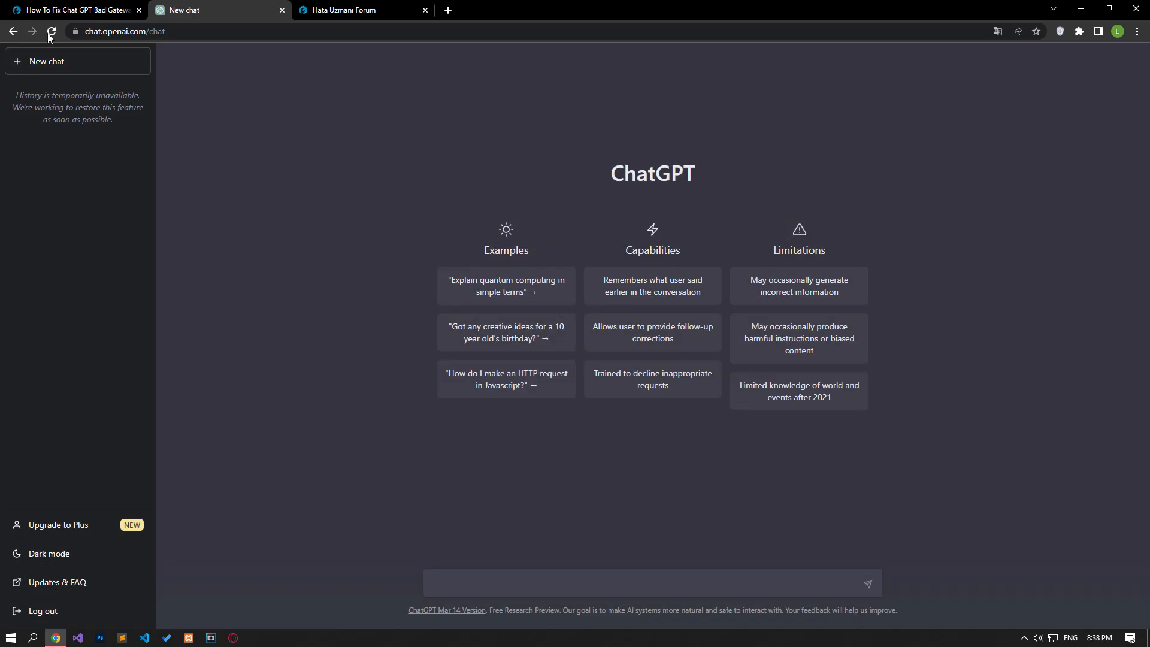
pyautogui.click(52, 31)
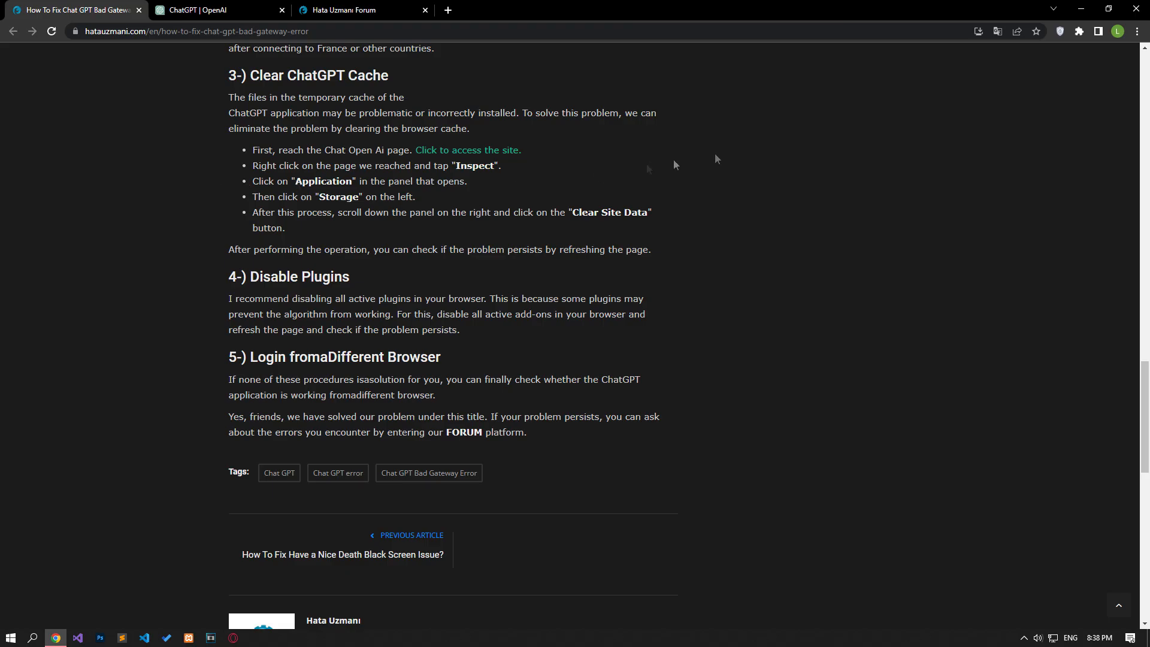
# Go to Chrome's Extensions page via More tools and switch off extensions including WebP / Avif image converter
pyautogui.click(1136, 31)
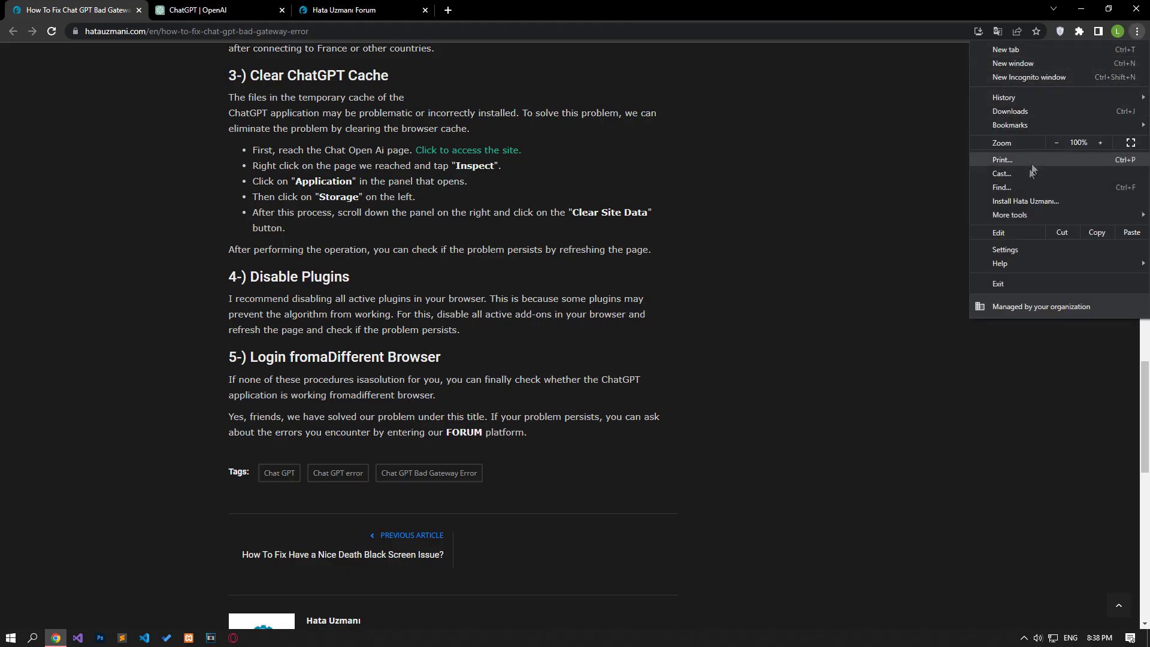
pyautogui.moveTo(1012, 219)
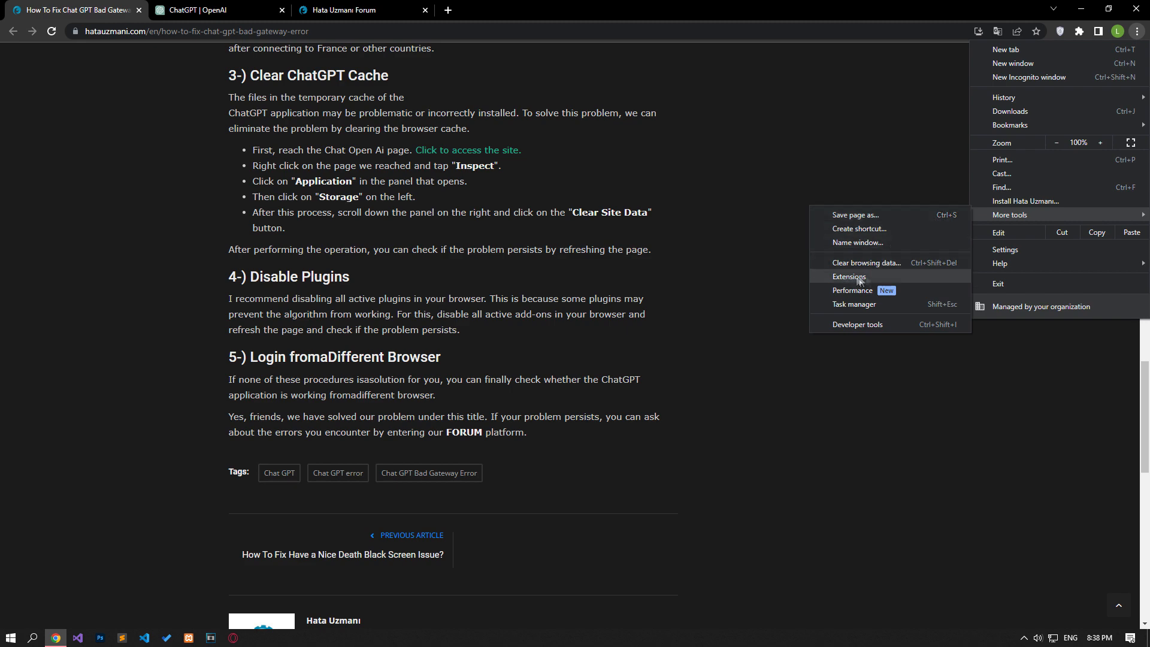
pyautogui.click(848, 277)
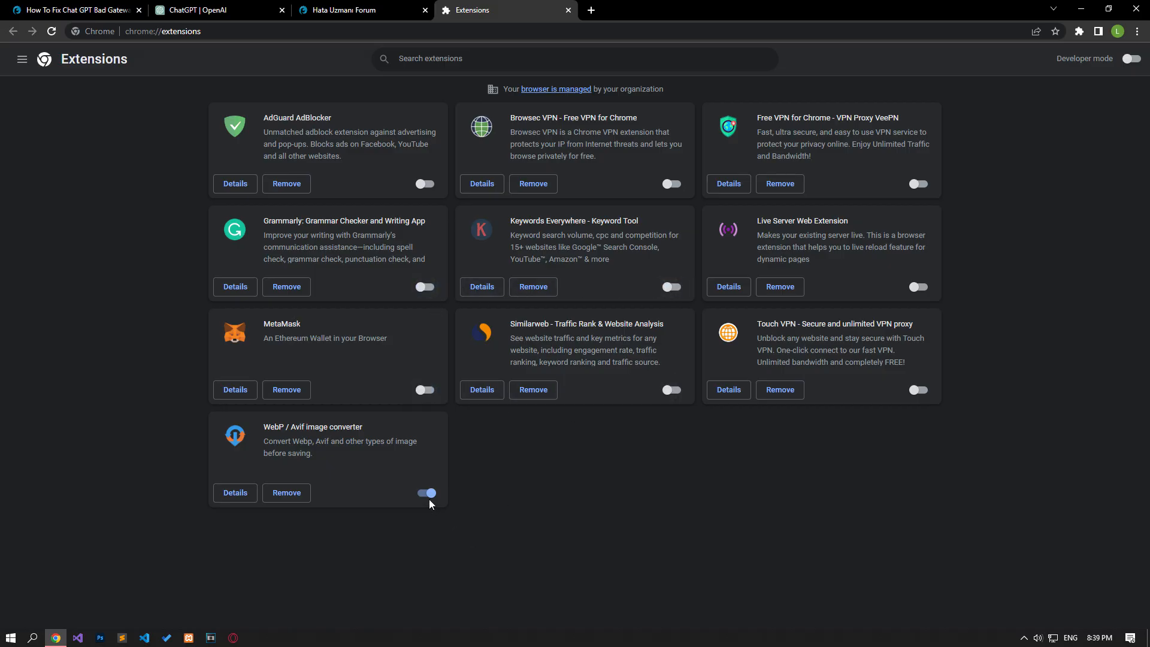
pyautogui.click(213, 9)
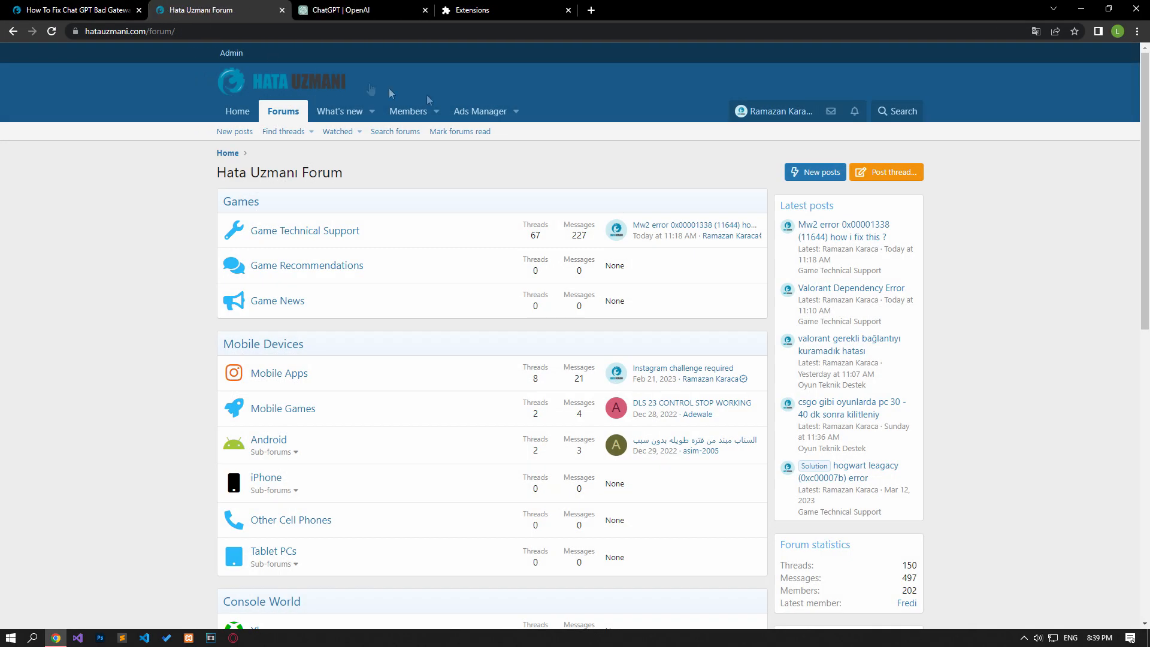
# Start a new thread on the forum index, bringing up the 'Post thread in…' section picker
pyautogui.click(886, 171)
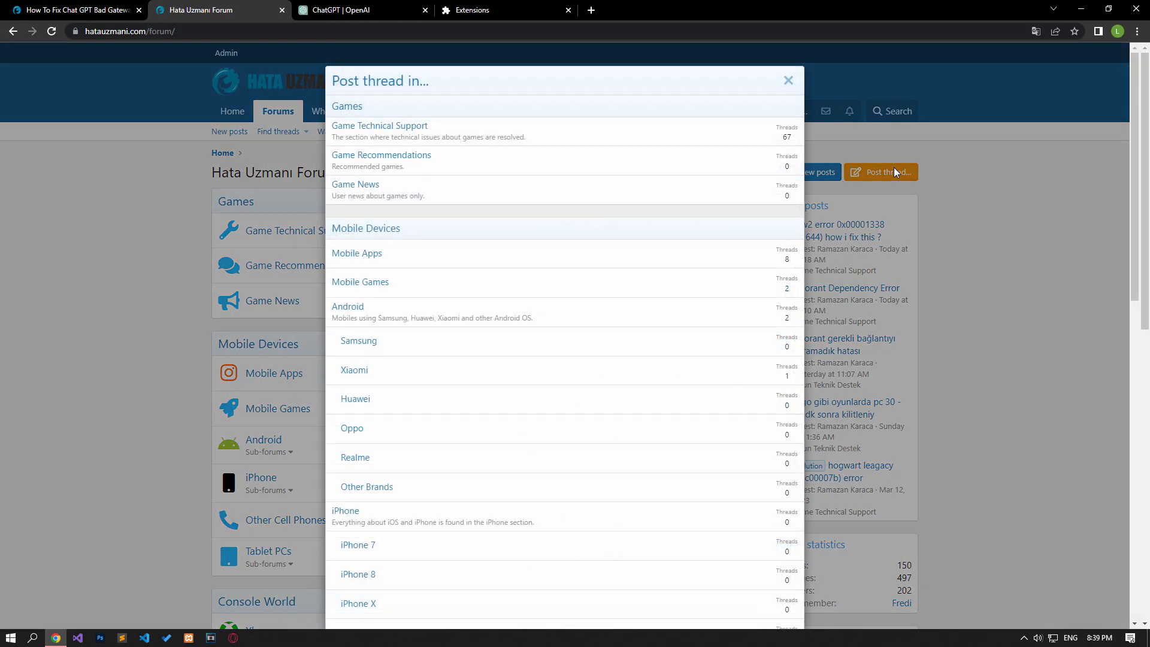